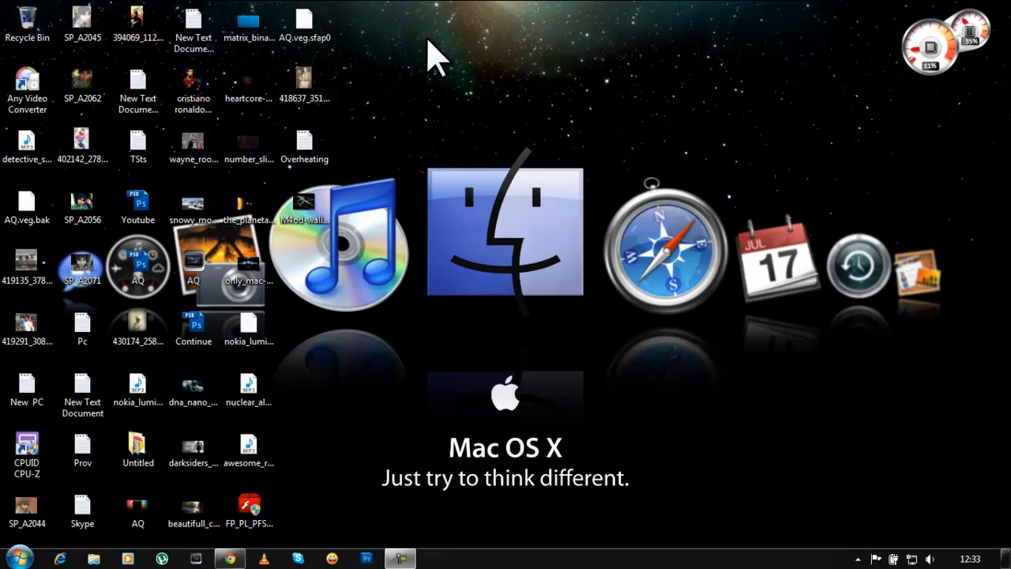
pyautogui.moveTo(479, 142)
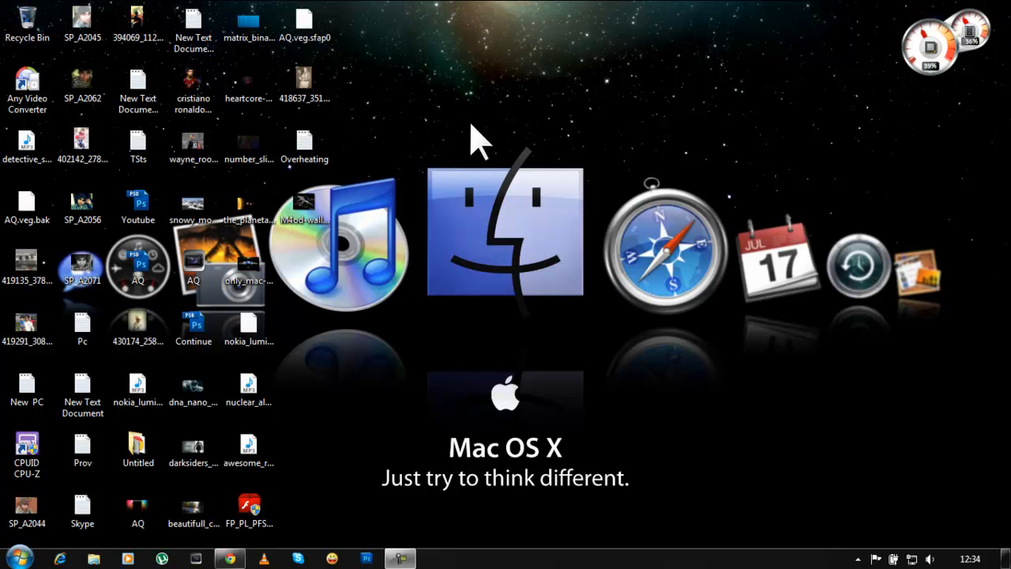
pyautogui.moveTo(439, 193)
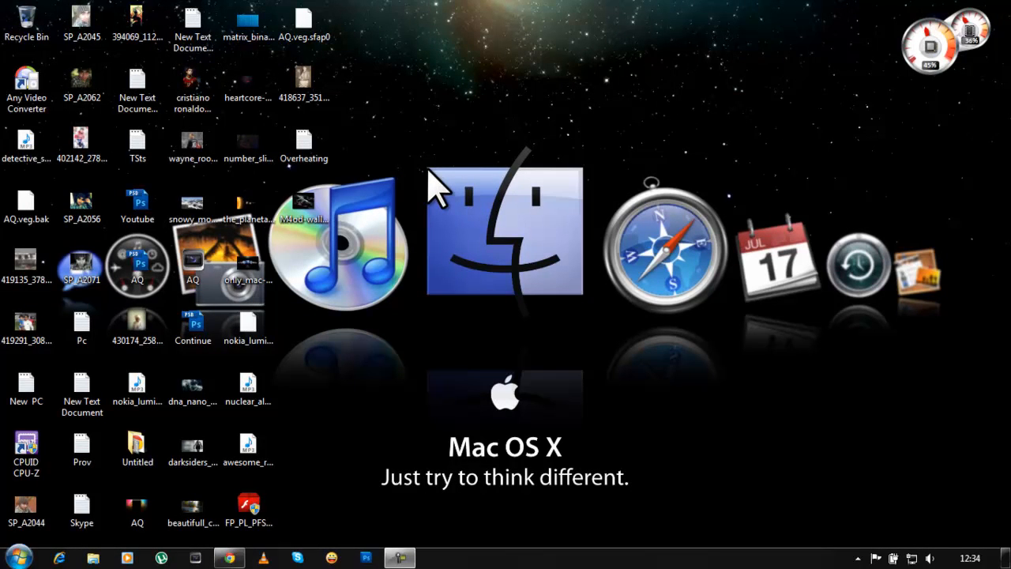
pyautogui.moveTo(462, 217)
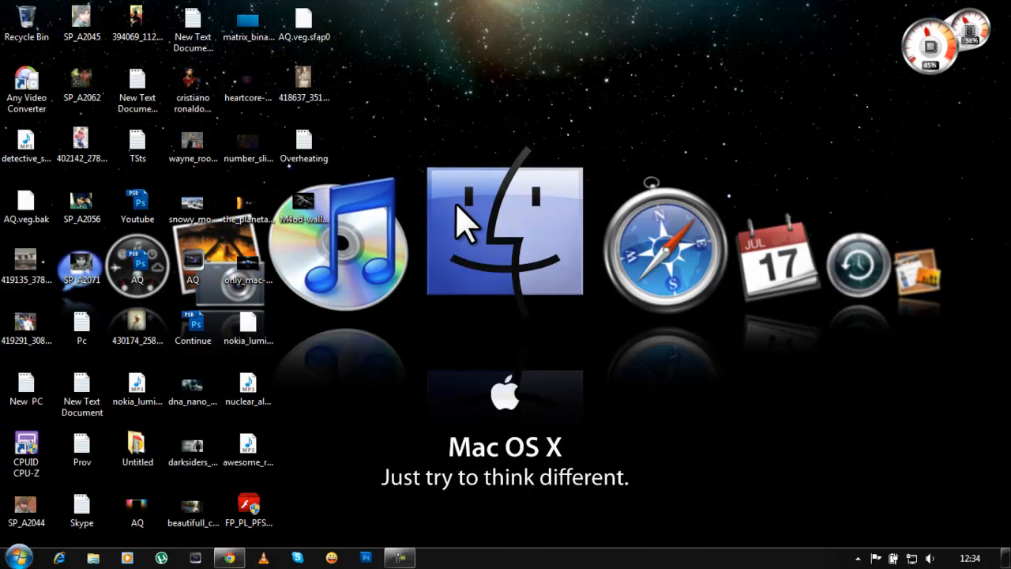
pyautogui.moveTo(543, 308)
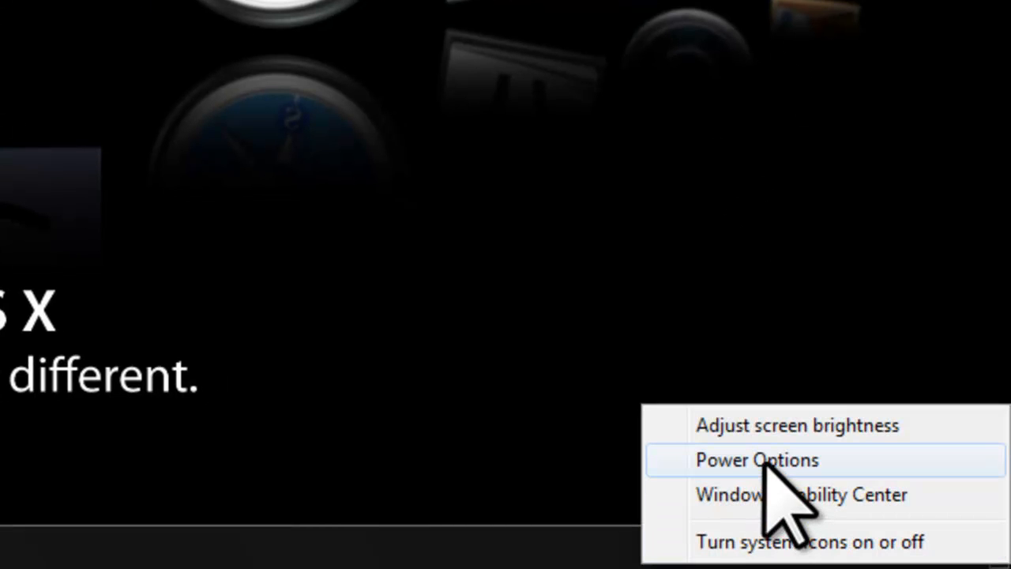
# Step: Reach the Balanced plan's Advanced settings from the battery tray icon and expand Processor power management
pyautogui.click(756, 460)
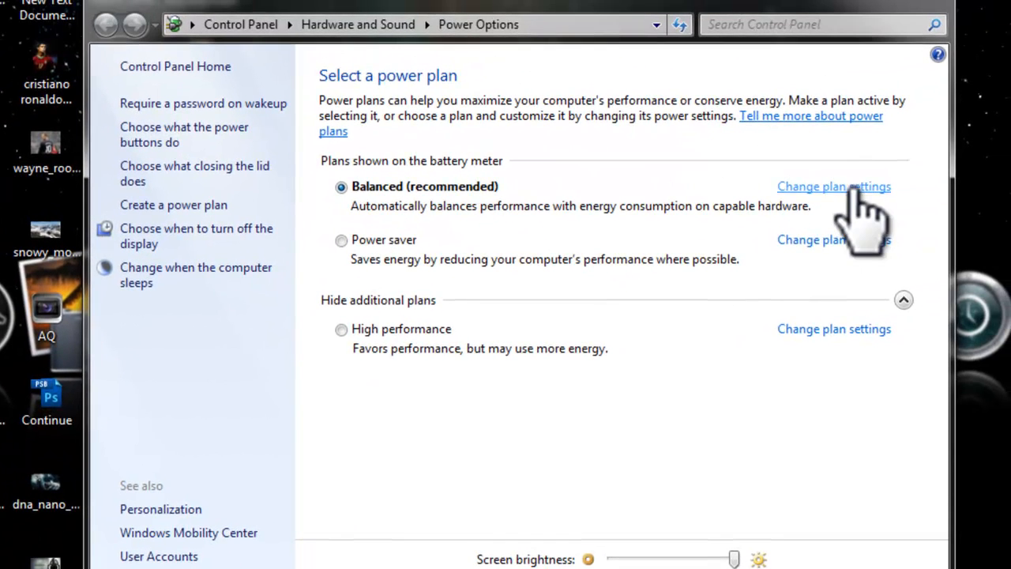
pyautogui.click(834, 186)
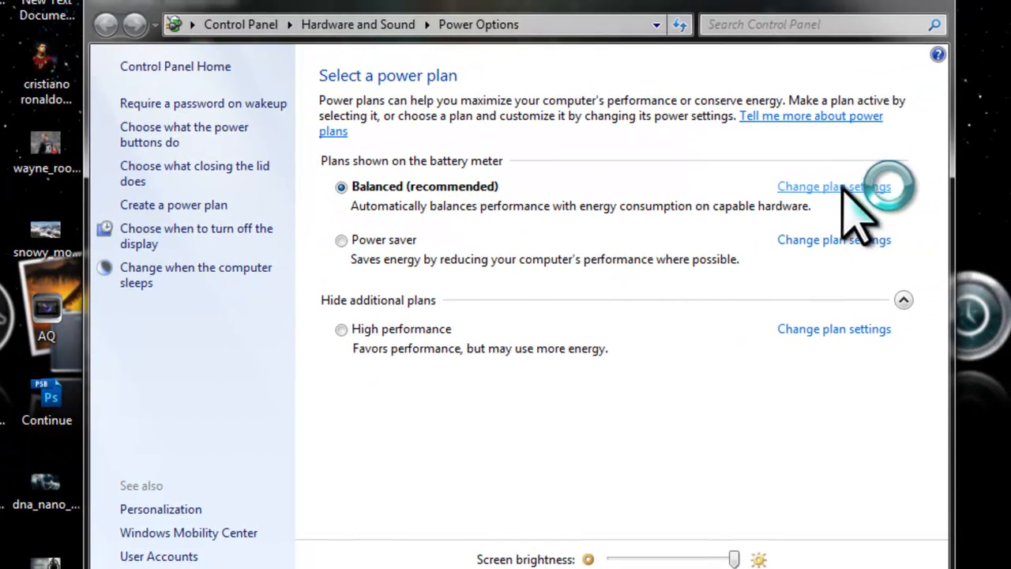
pyautogui.click(834, 186)
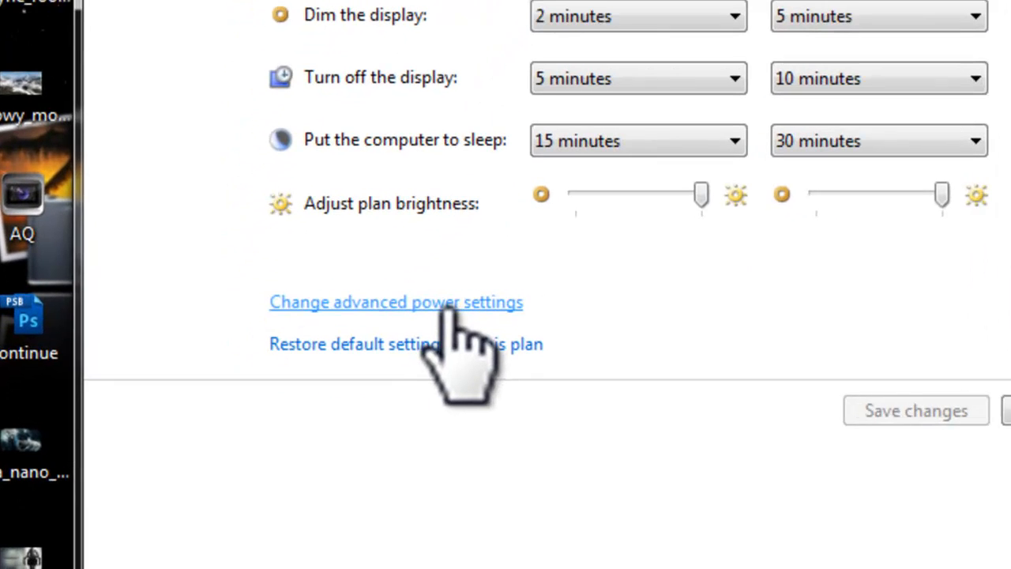
pyautogui.click(396, 302)
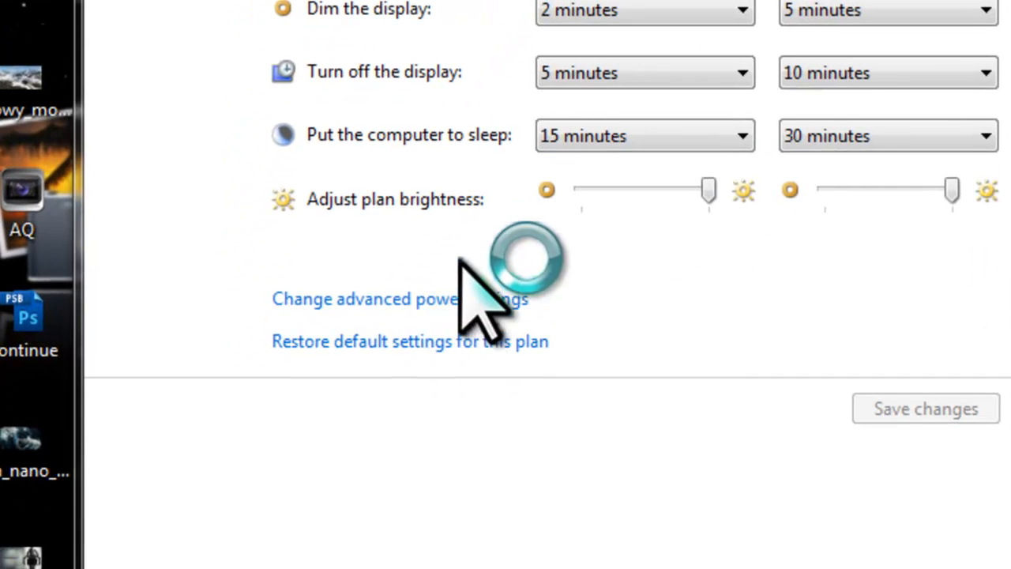
pyautogui.click(365, 298)
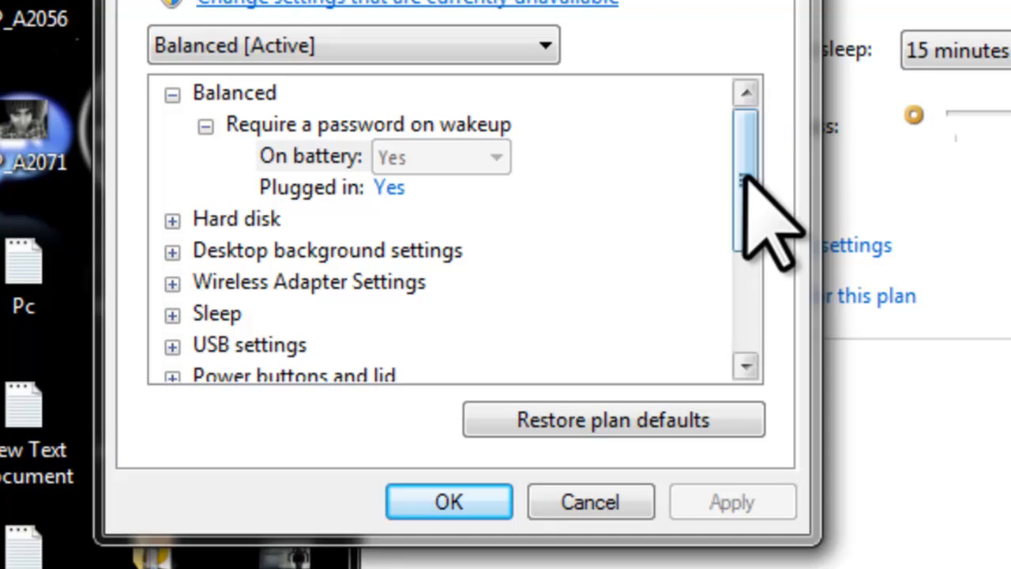
pyautogui.scroll(-3)
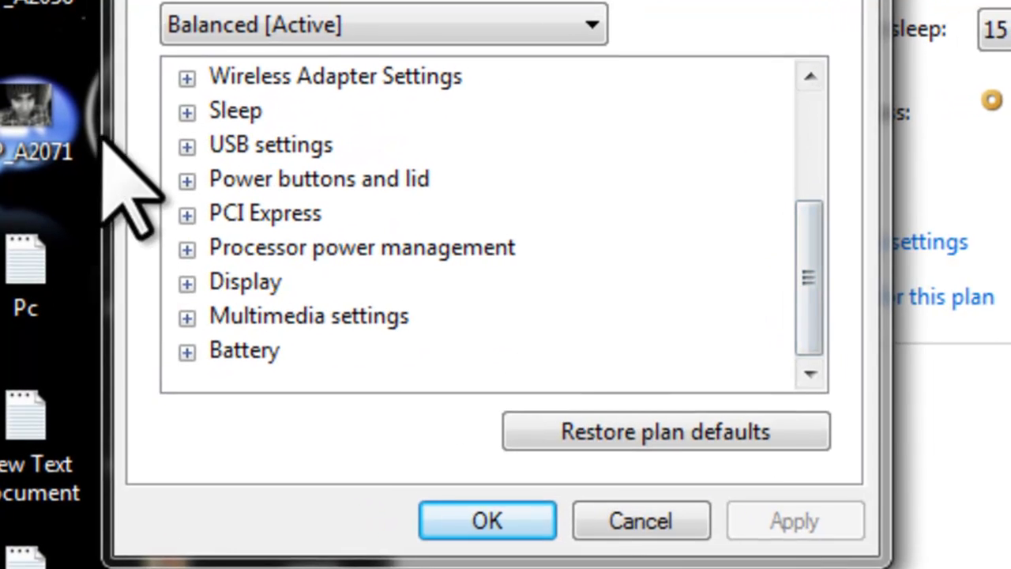
pyautogui.click(187, 246)
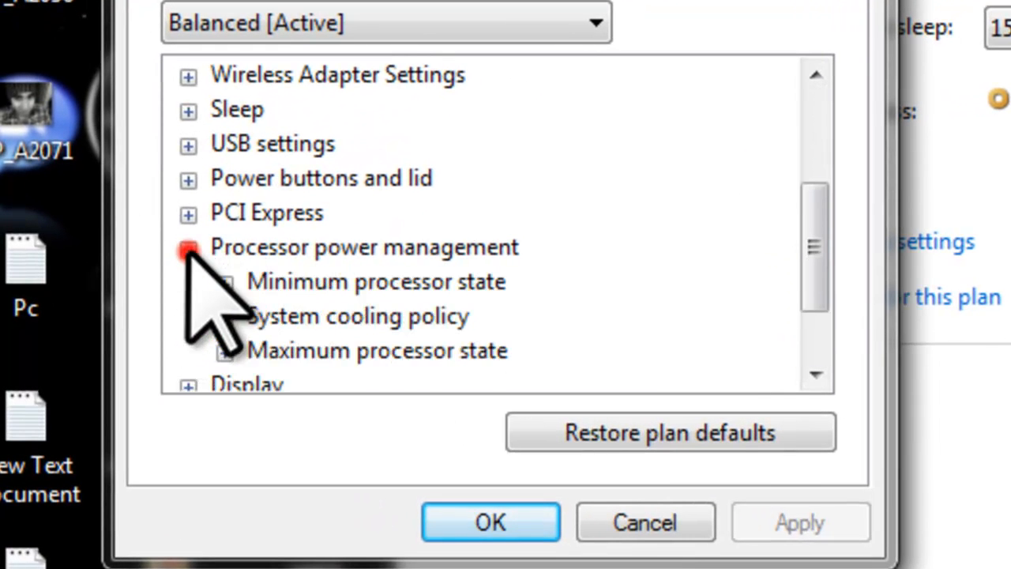
# Step: Set Maximum processor state to 60% for On battery and Plugged in, then confirm with OK
pyautogui.click(188, 247)
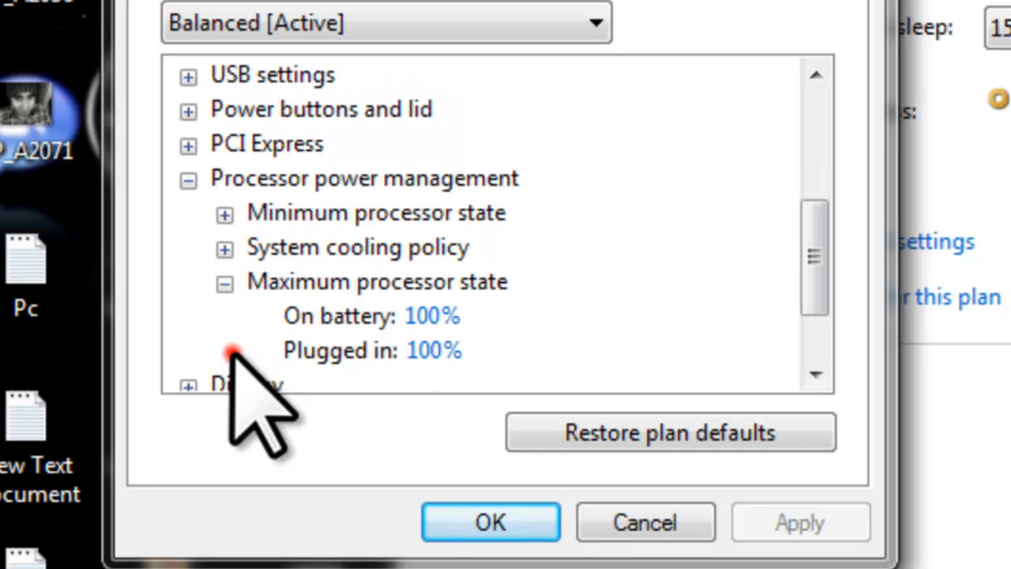
pyautogui.click(432, 315)
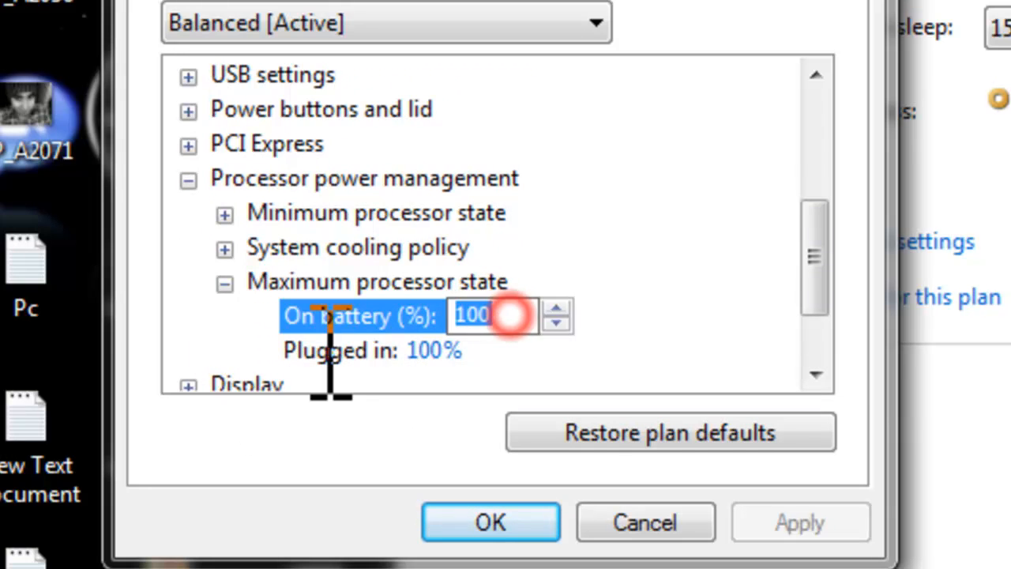
pyautogui.write('60')
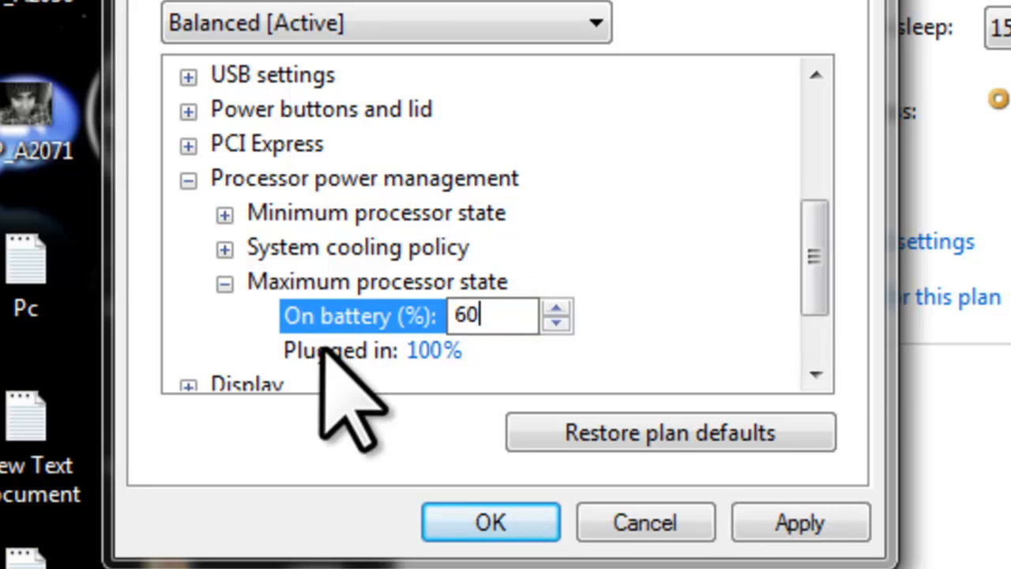
pyautogui.click(493, 350)
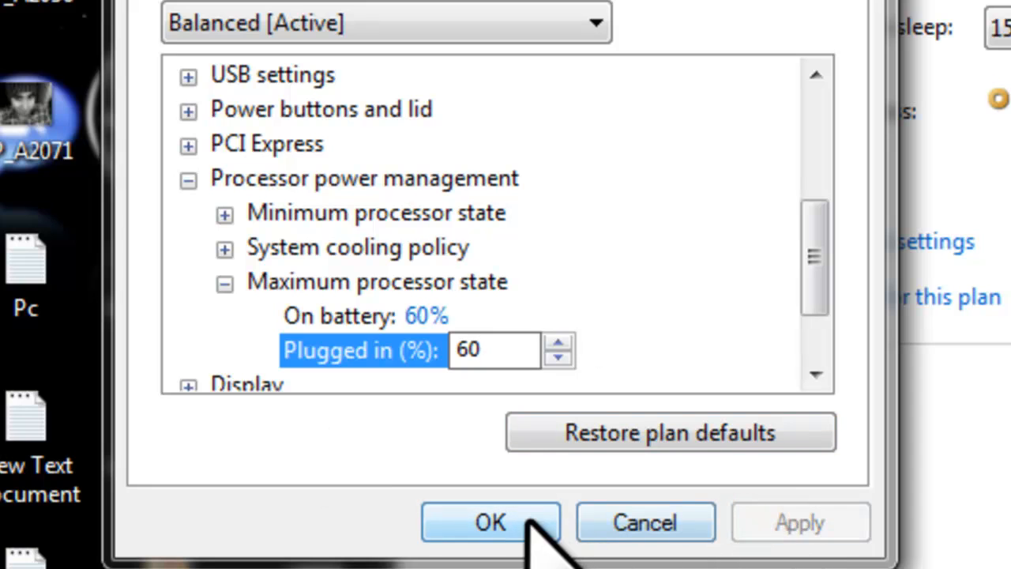
pyautogui.click(490, 522)
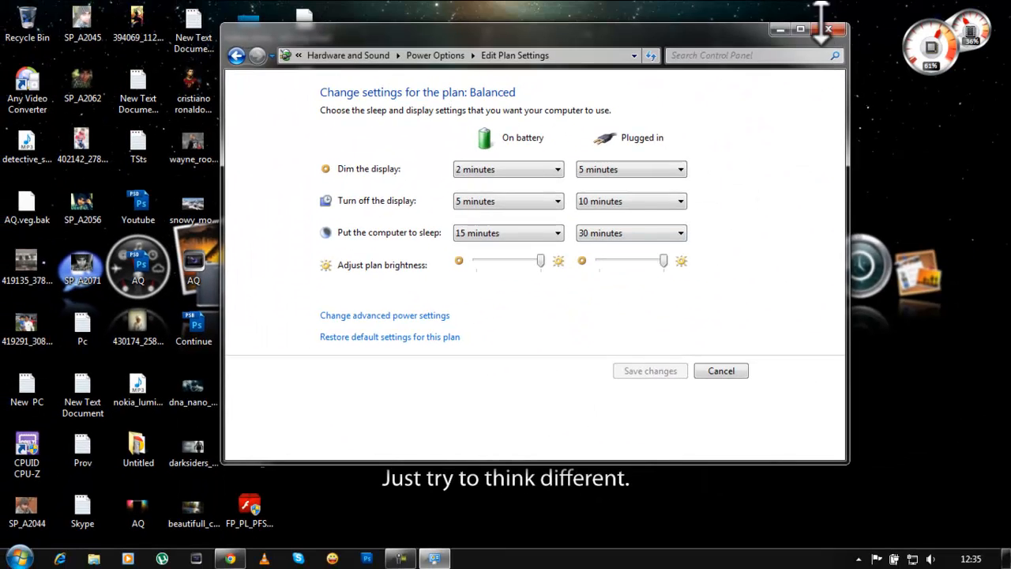